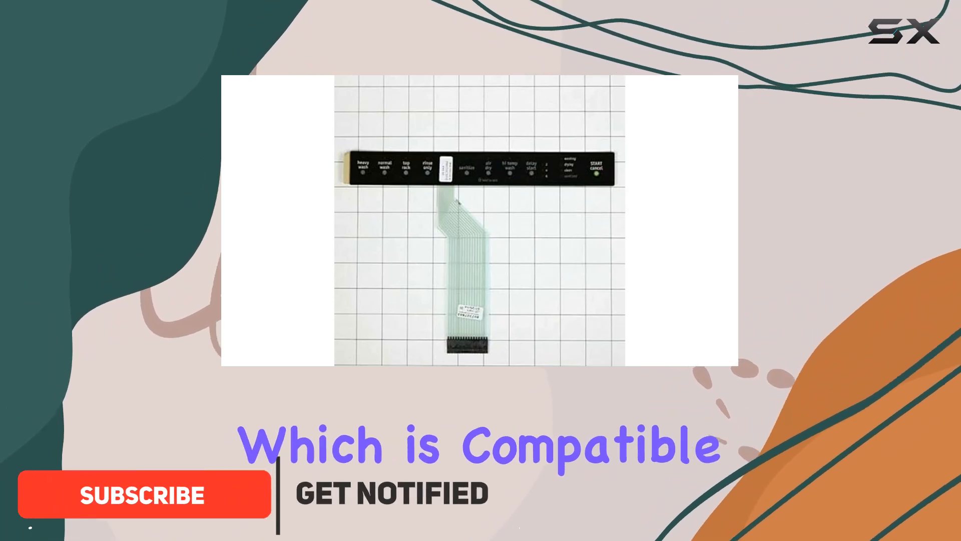
pyautogui.click(144, 494)
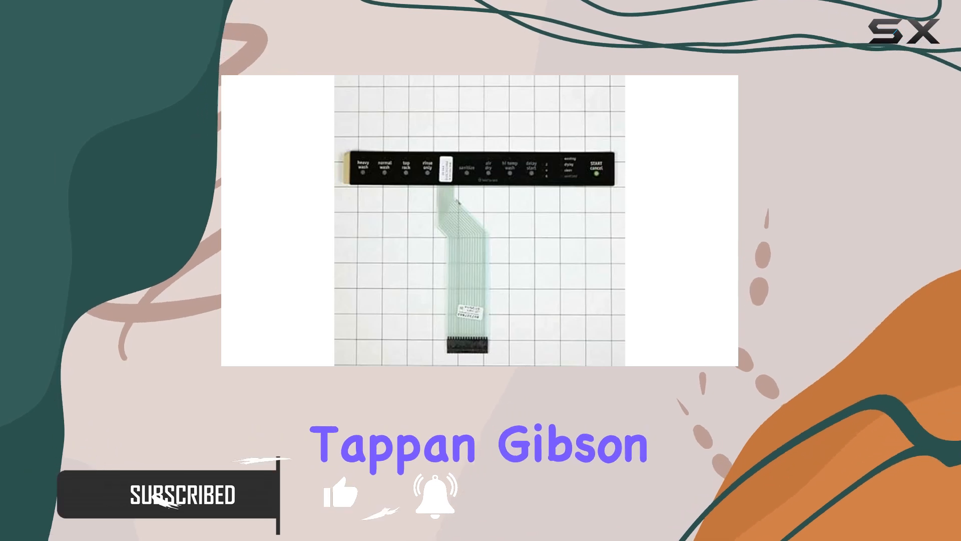